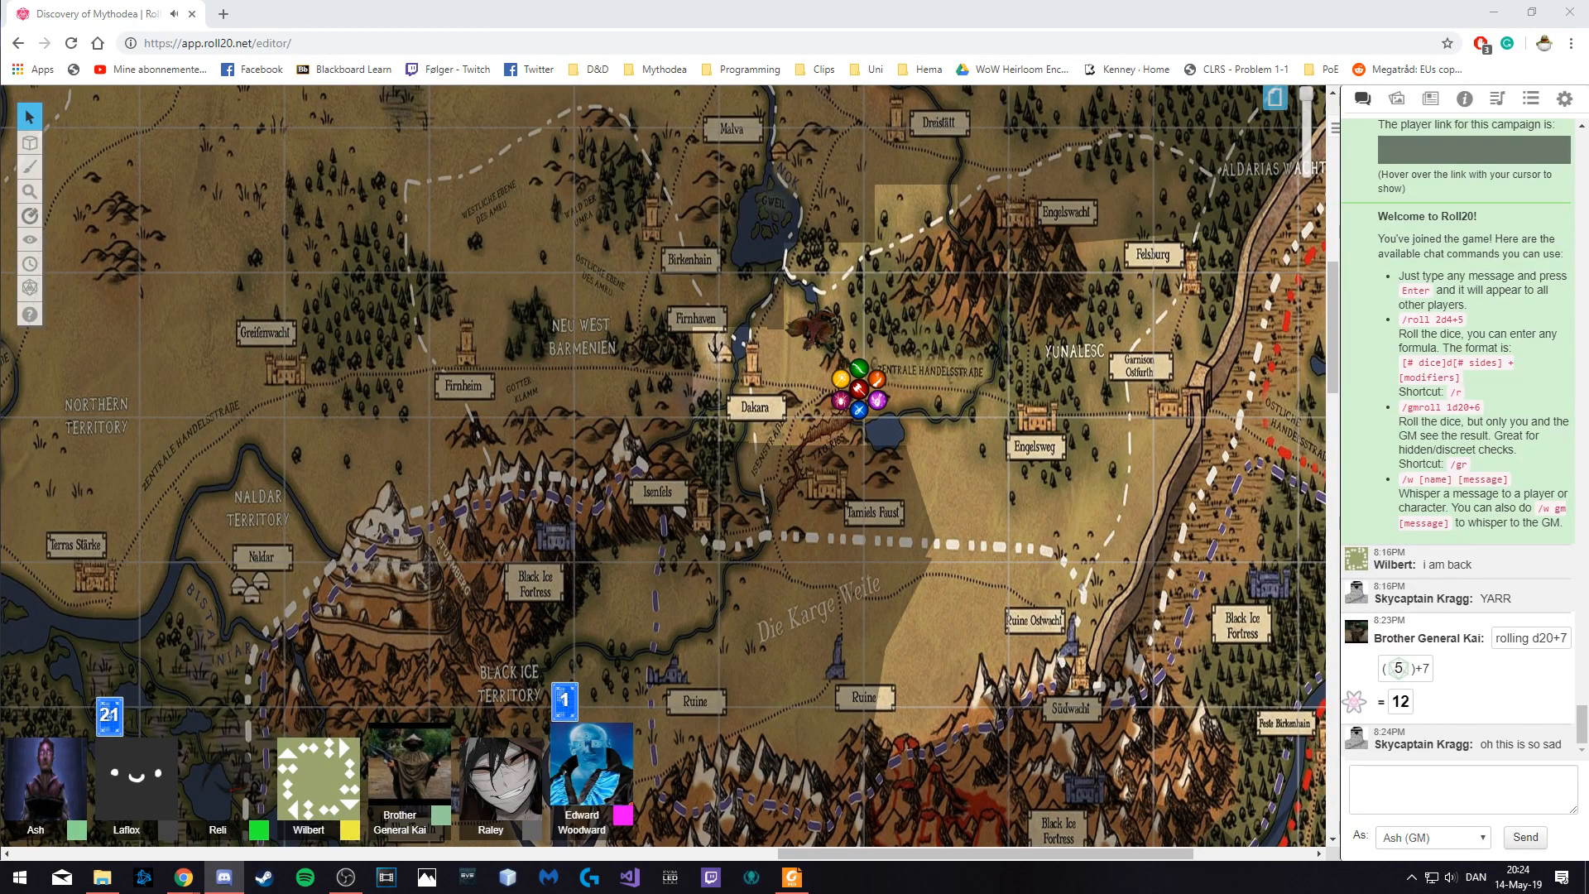
# - Scroll the chat down to Reli's 1d20+3 roll totalling 17
pyautogui.scroll(-3)
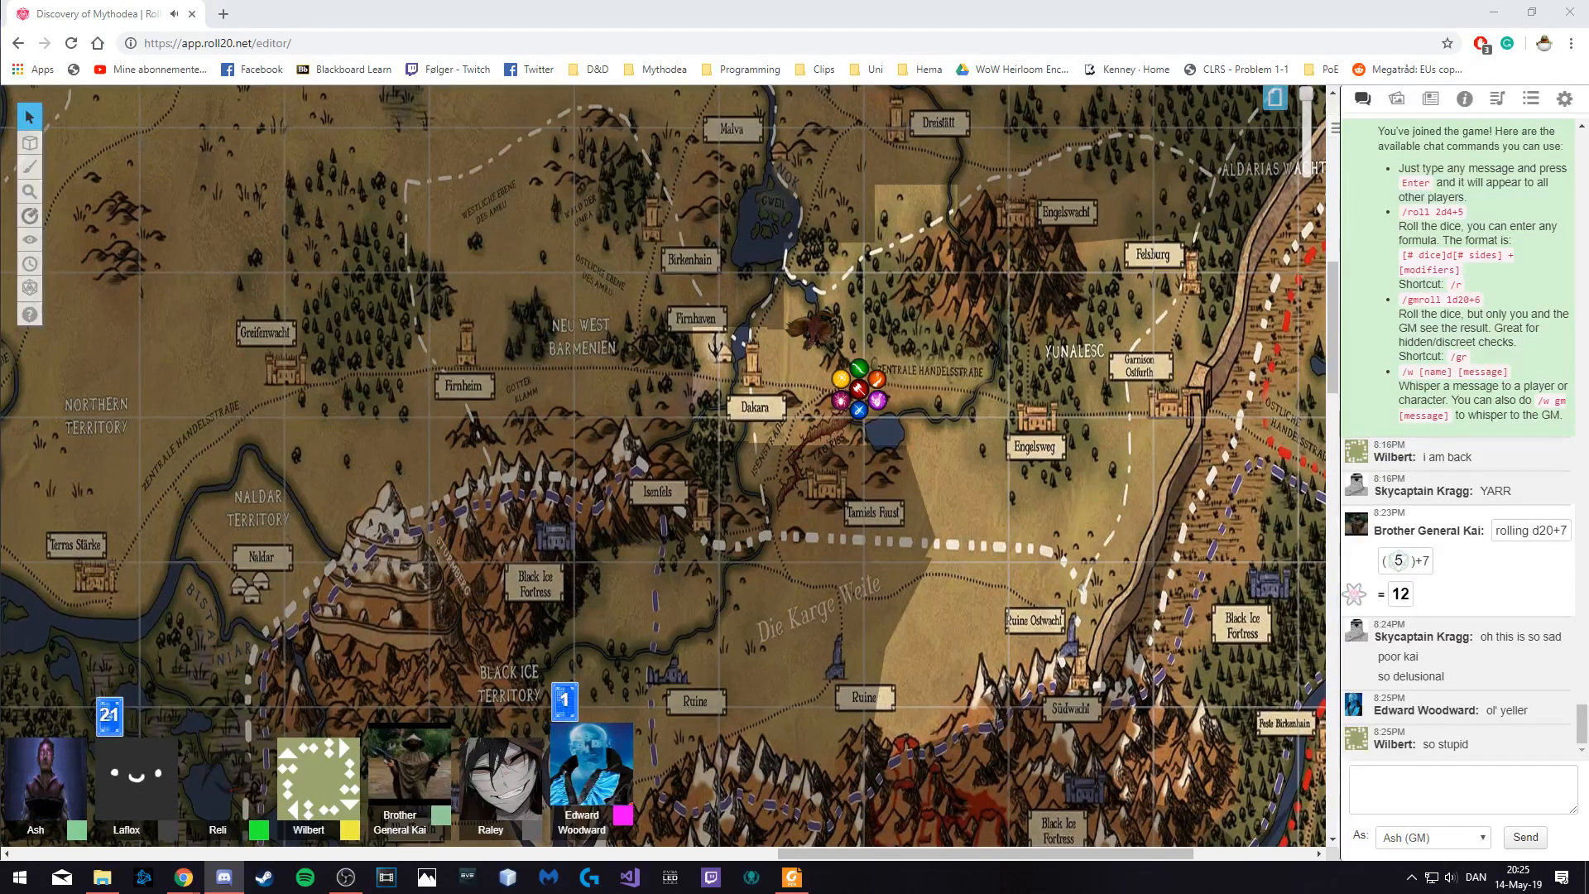
pyautogui.scroll(-3)
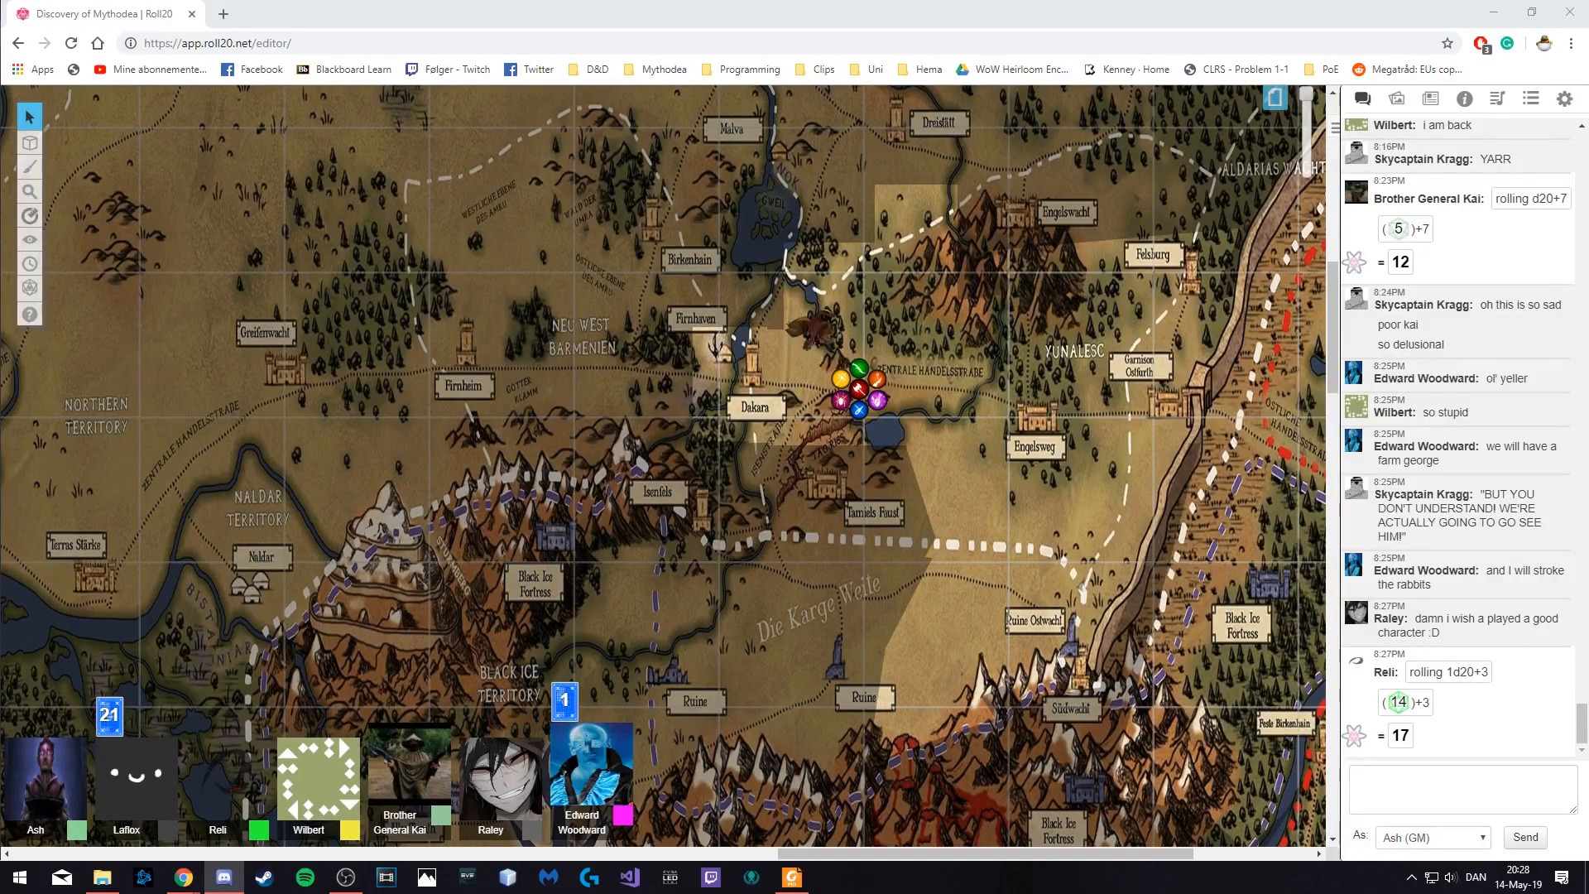
# - Scroll the chat further as the Roll20 window is minimized to the desktop
pyautogui.scroll(-3)
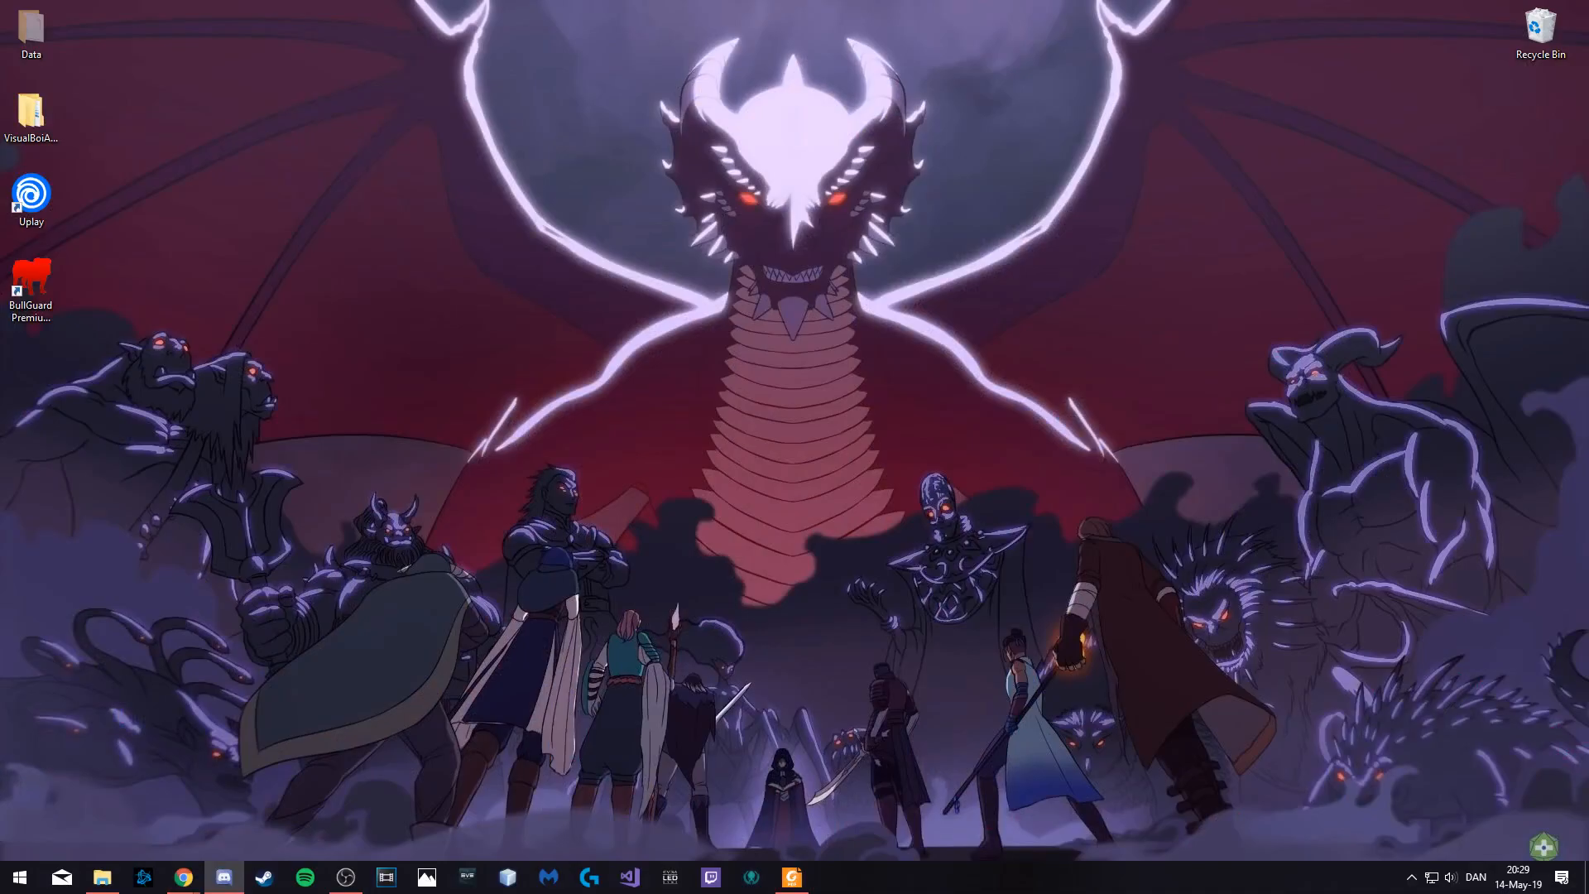
# - Restore Roll20 from the taskbar and scroll to Edward Woodward's 1d20+1 roll of 17
pyautogui.click(182, 877)
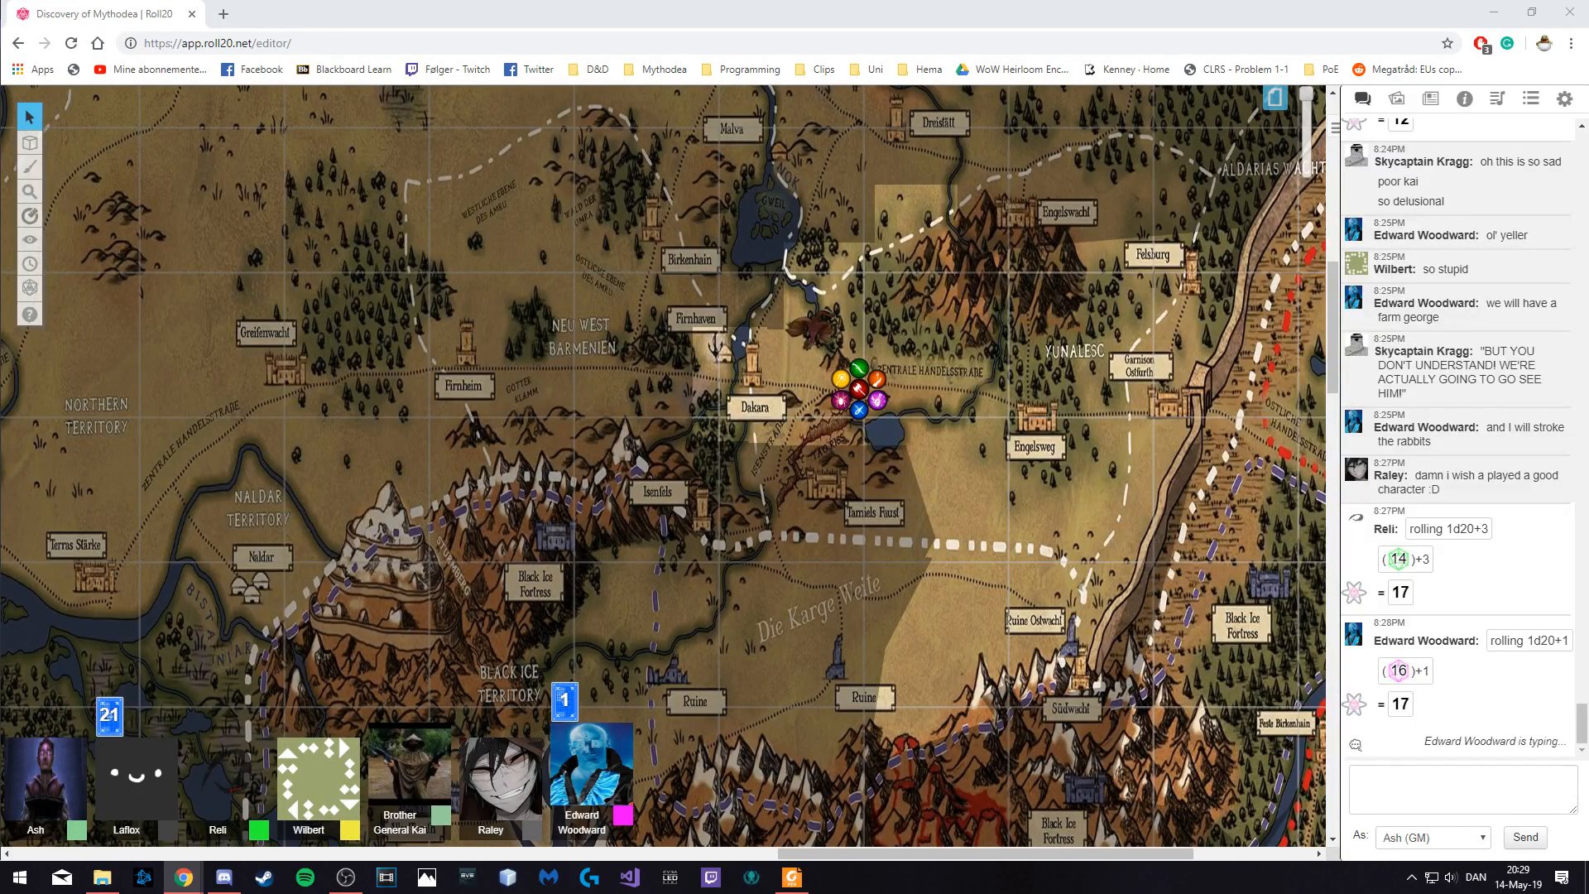
pyautogui.scroll(-3)
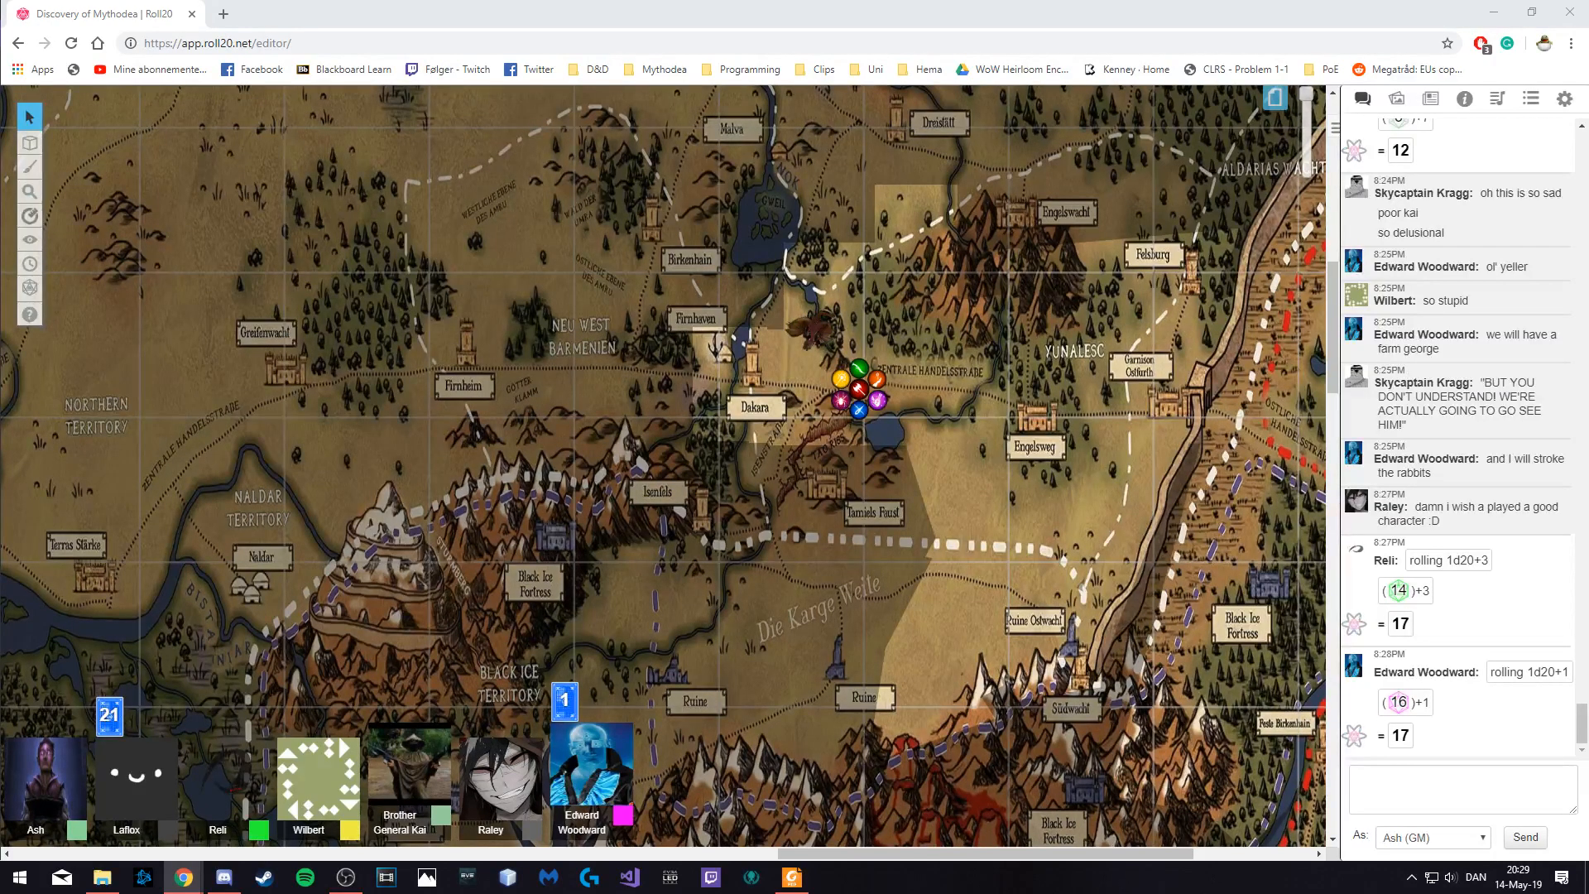
pyautogui.scroll(-3)
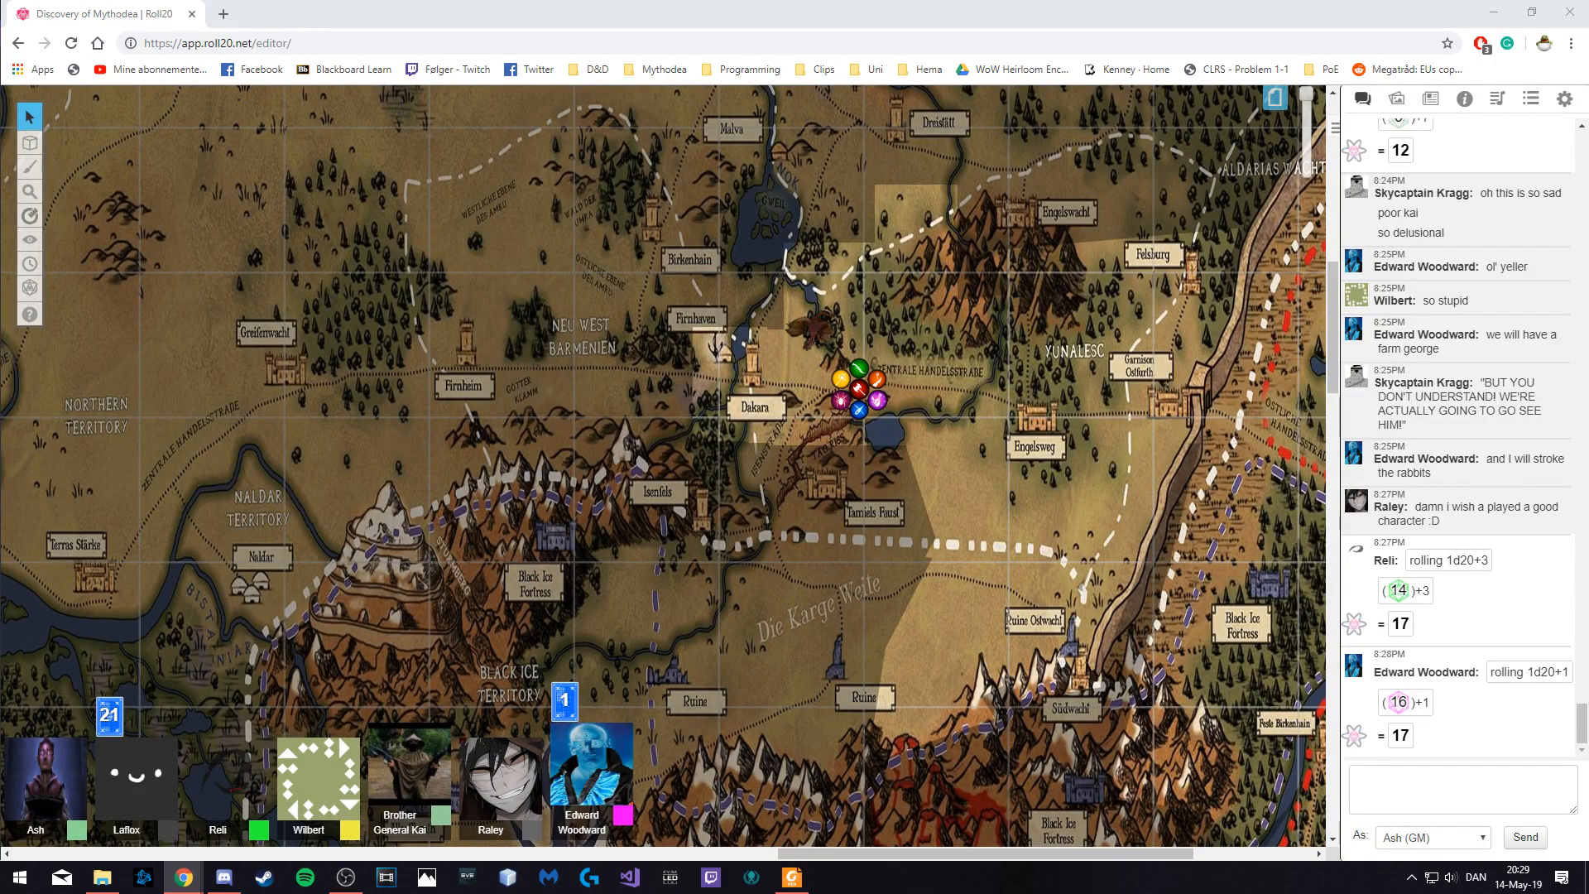
pyautogui.scroll(-3)
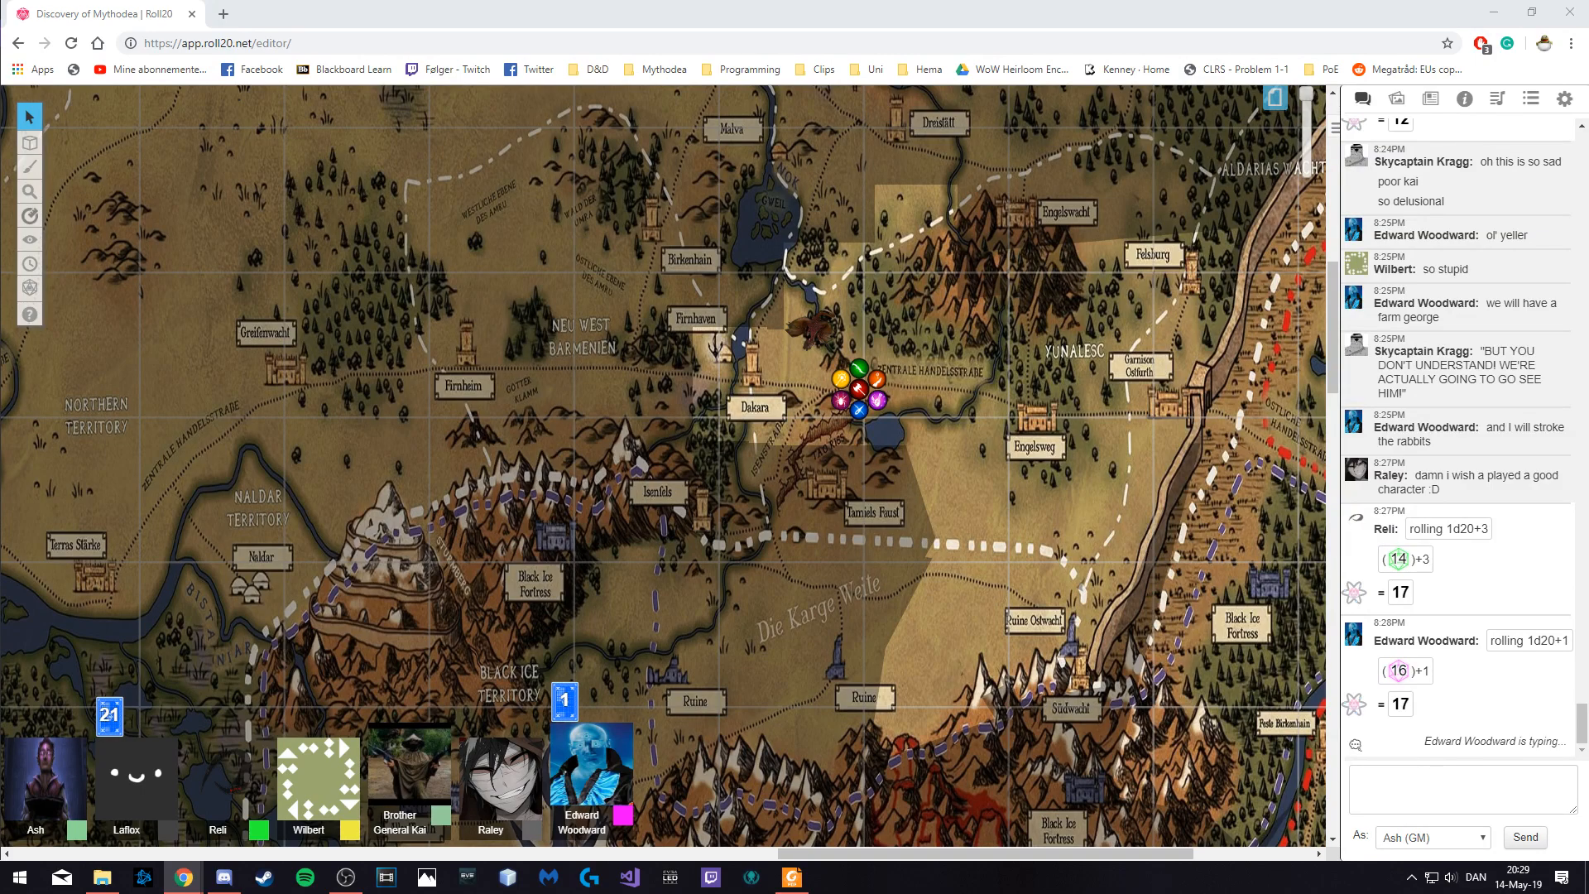
pyautogui.scroll(-3)
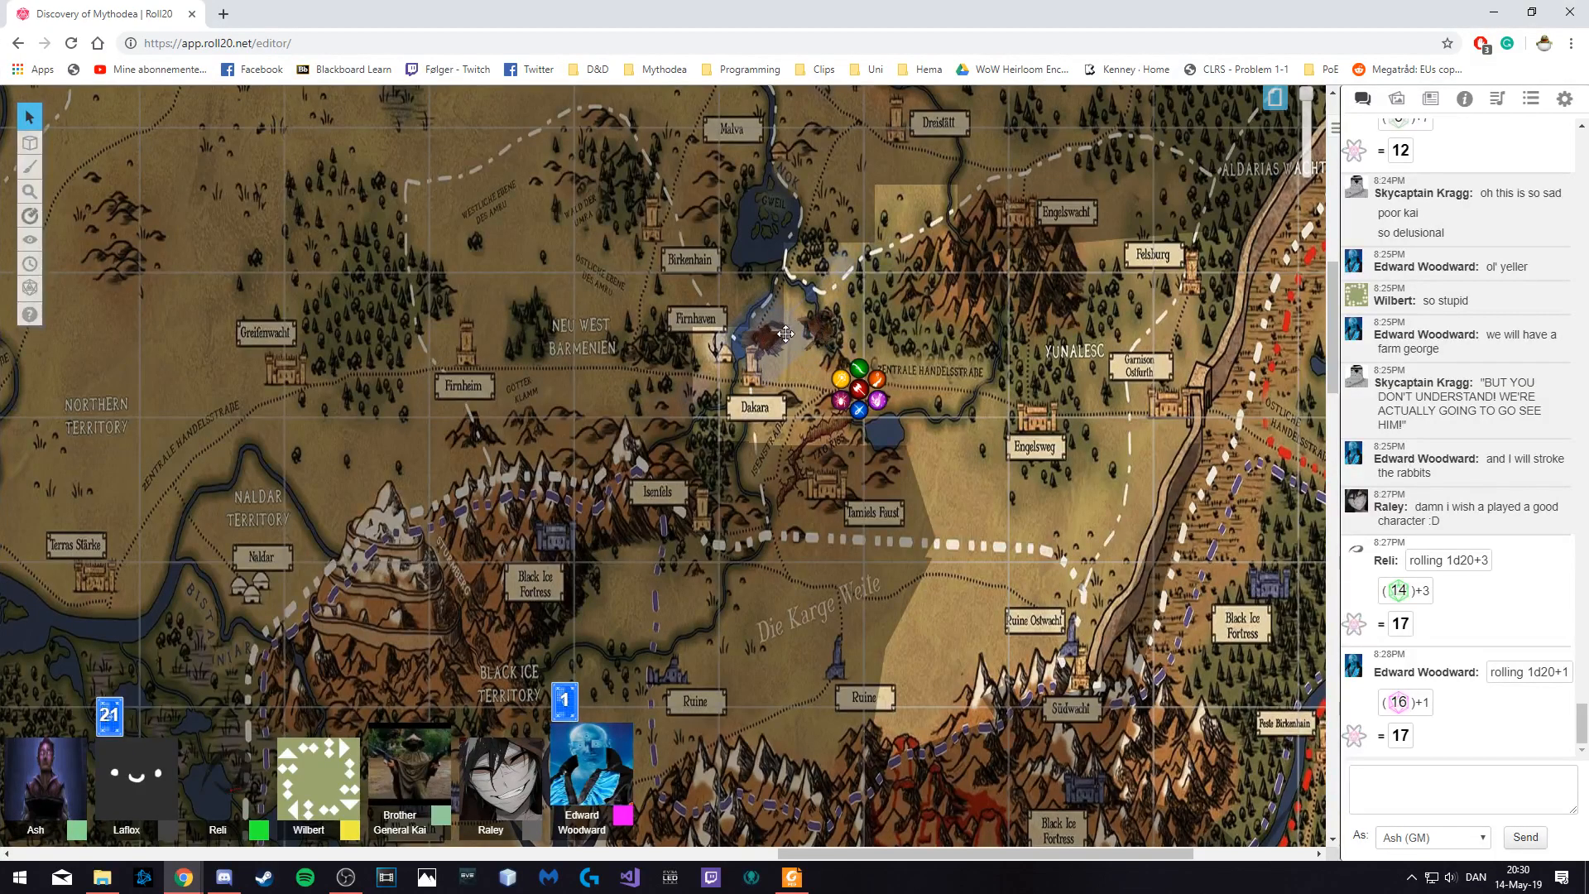
pyautogui.moveTo(924, 340)
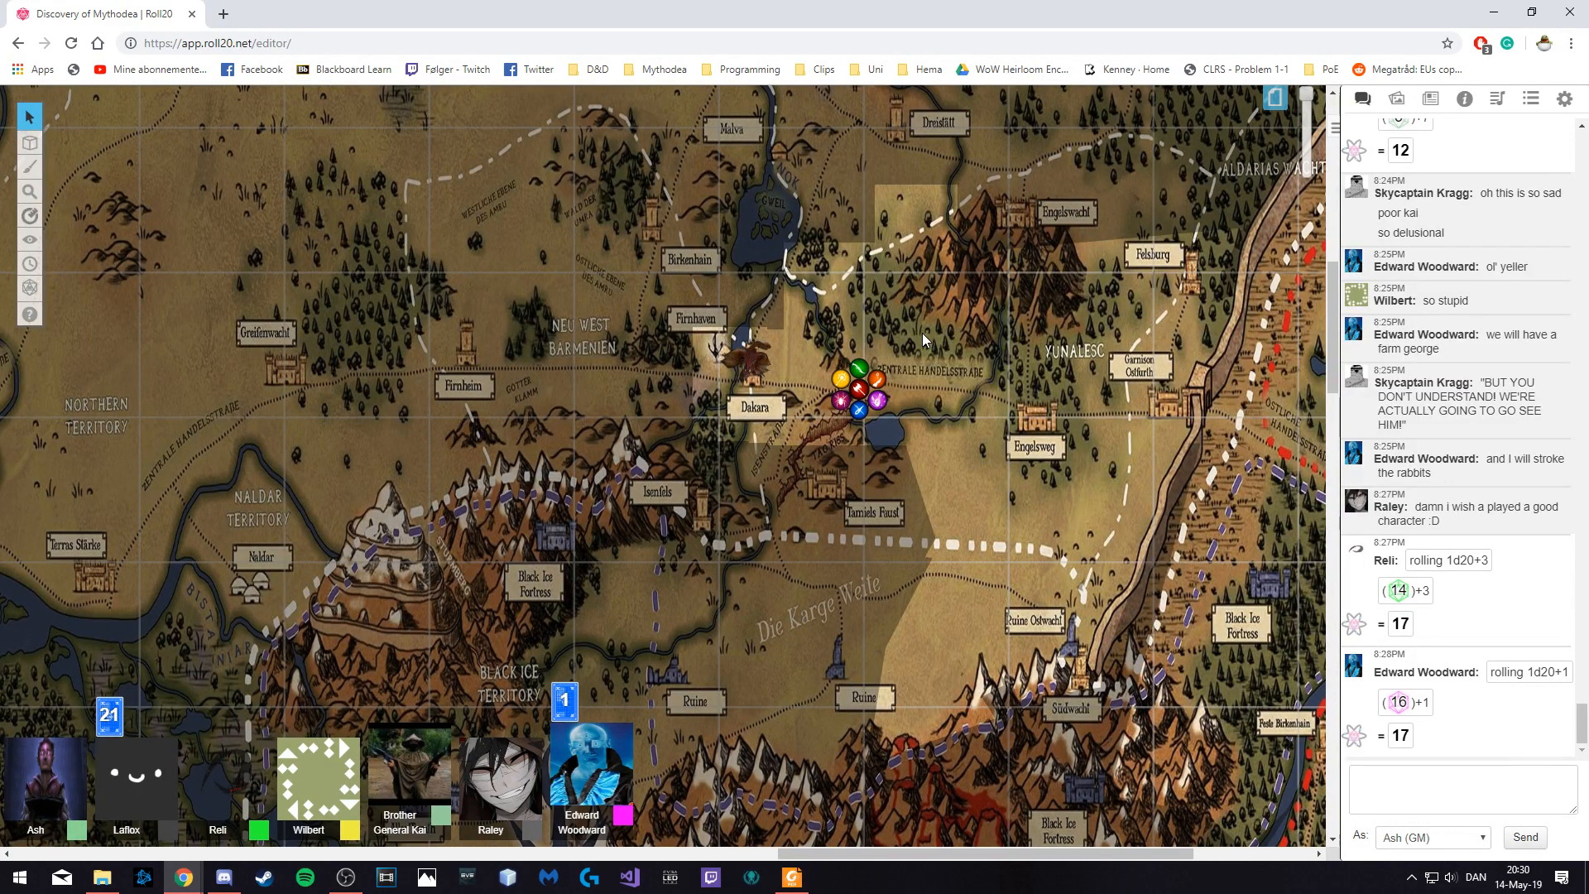
pyautogui.moveTo(908, 350)
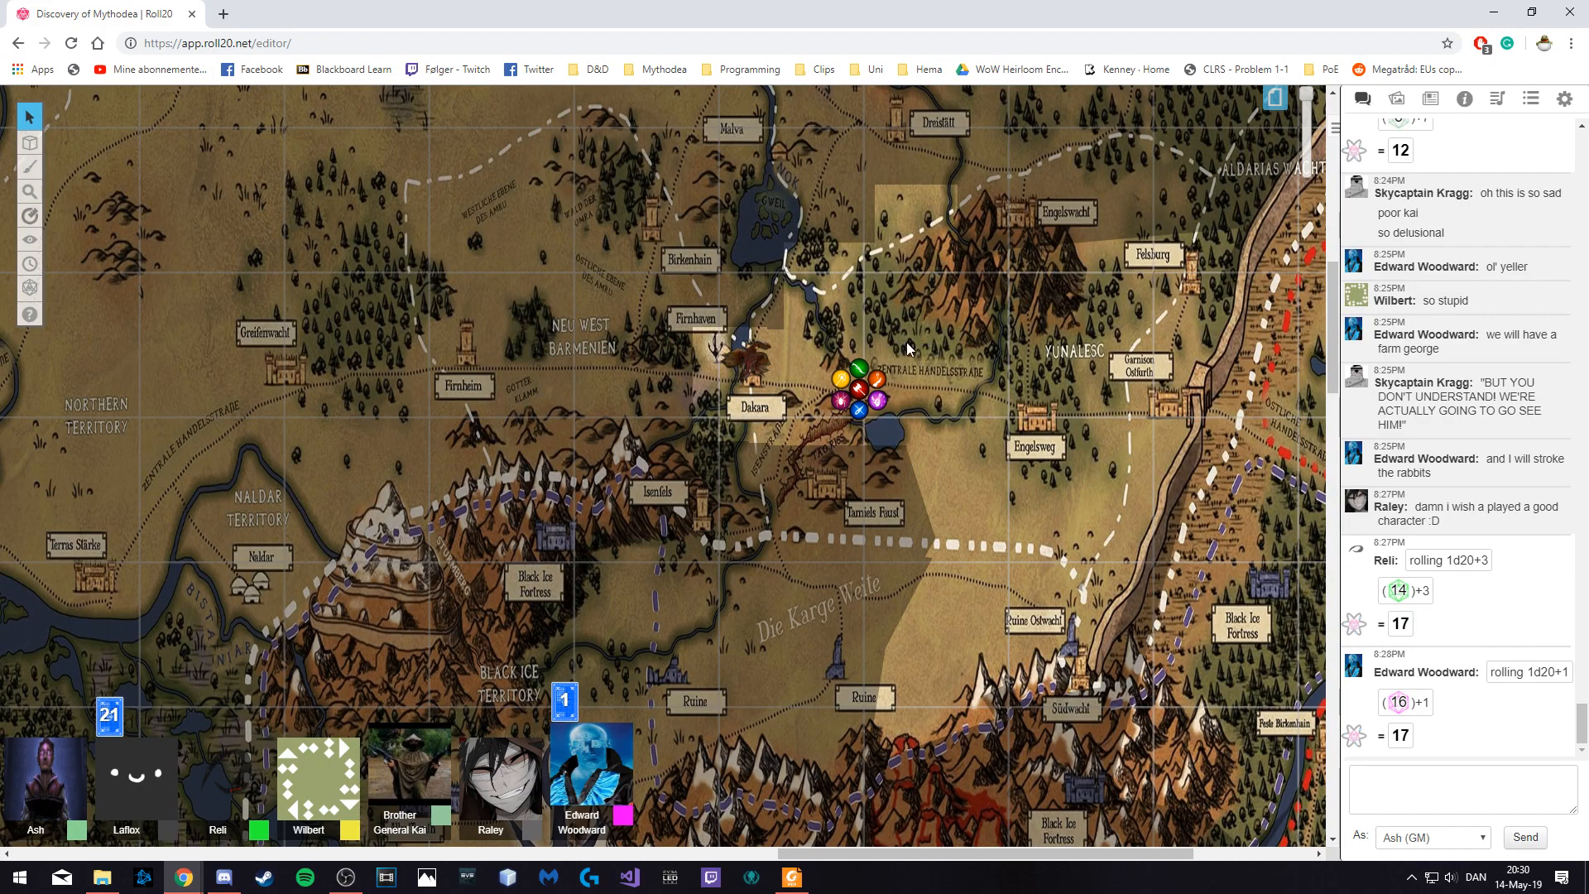
pyautogui.moveTo(956, 355)
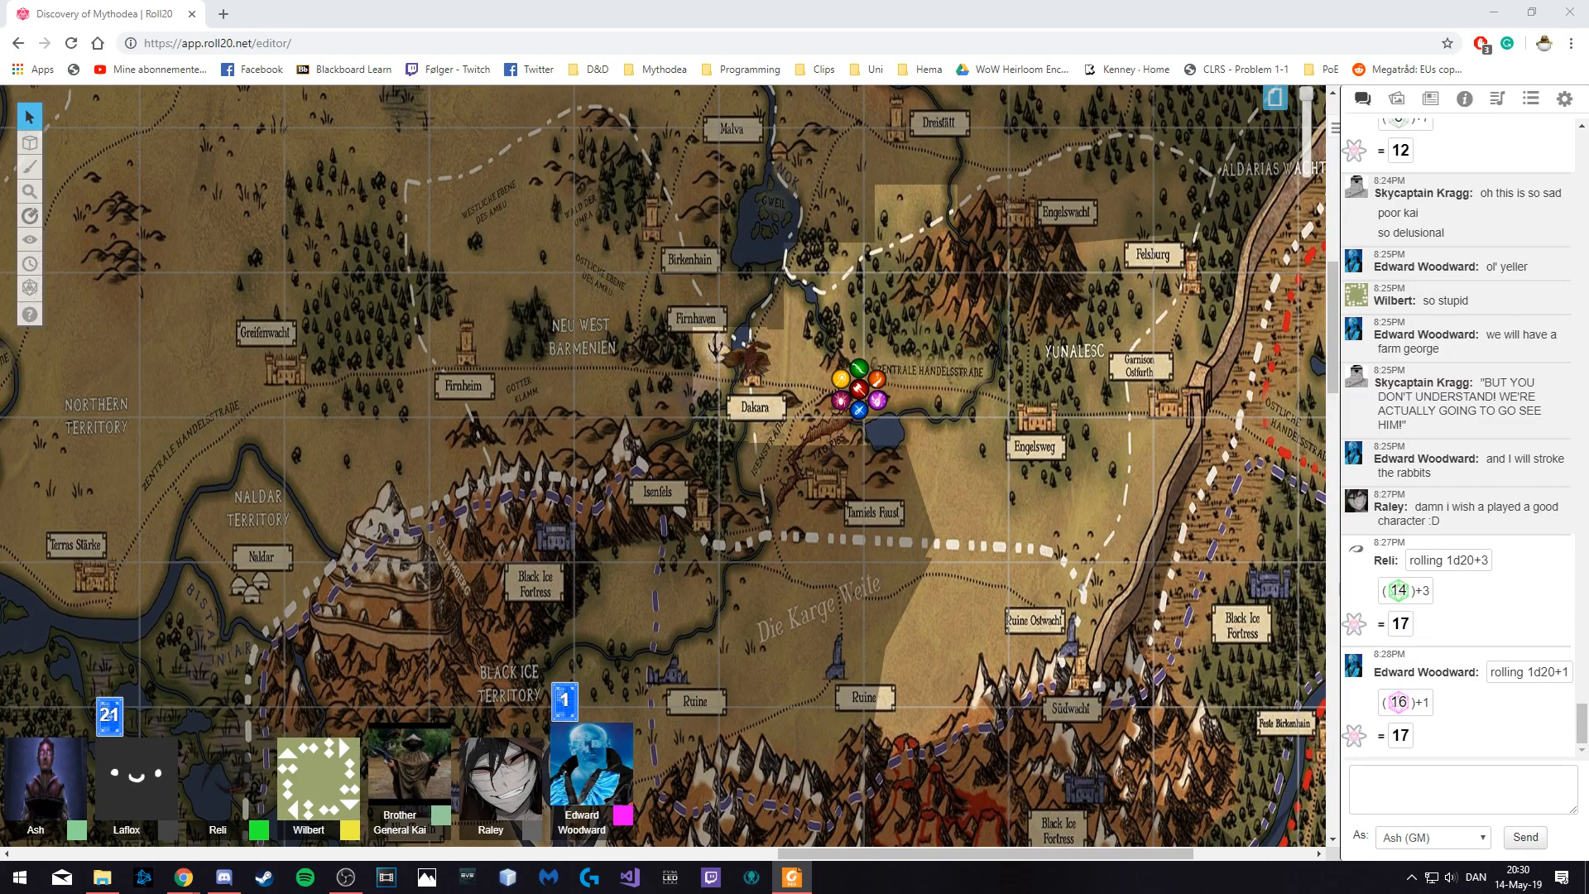
pyautogui.scroll(-3)
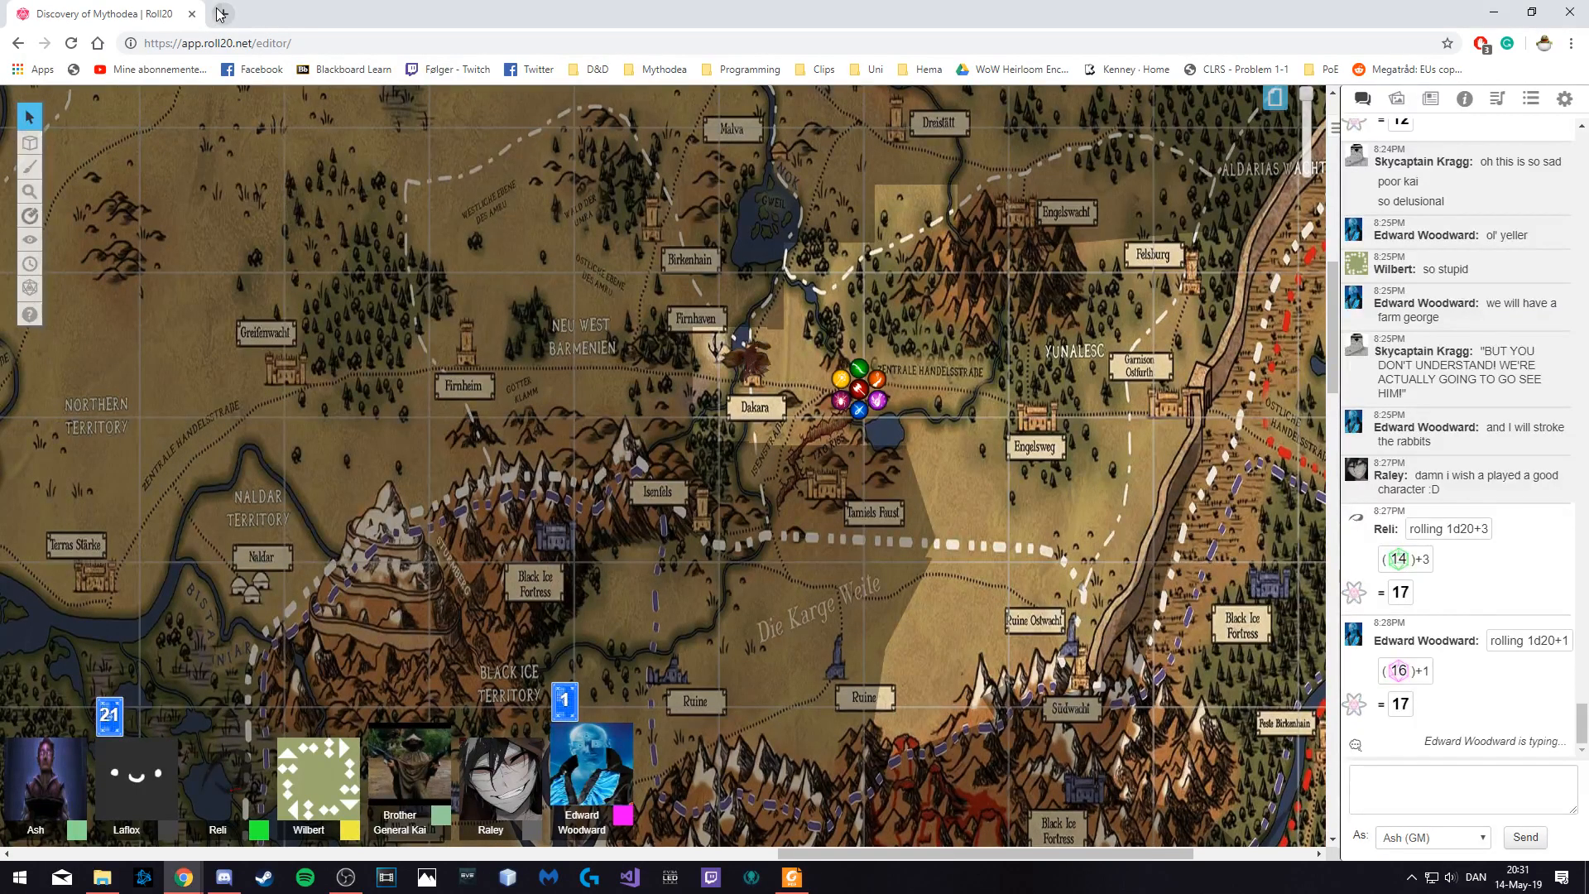
pyautogui.write('huge d&d miniatures')
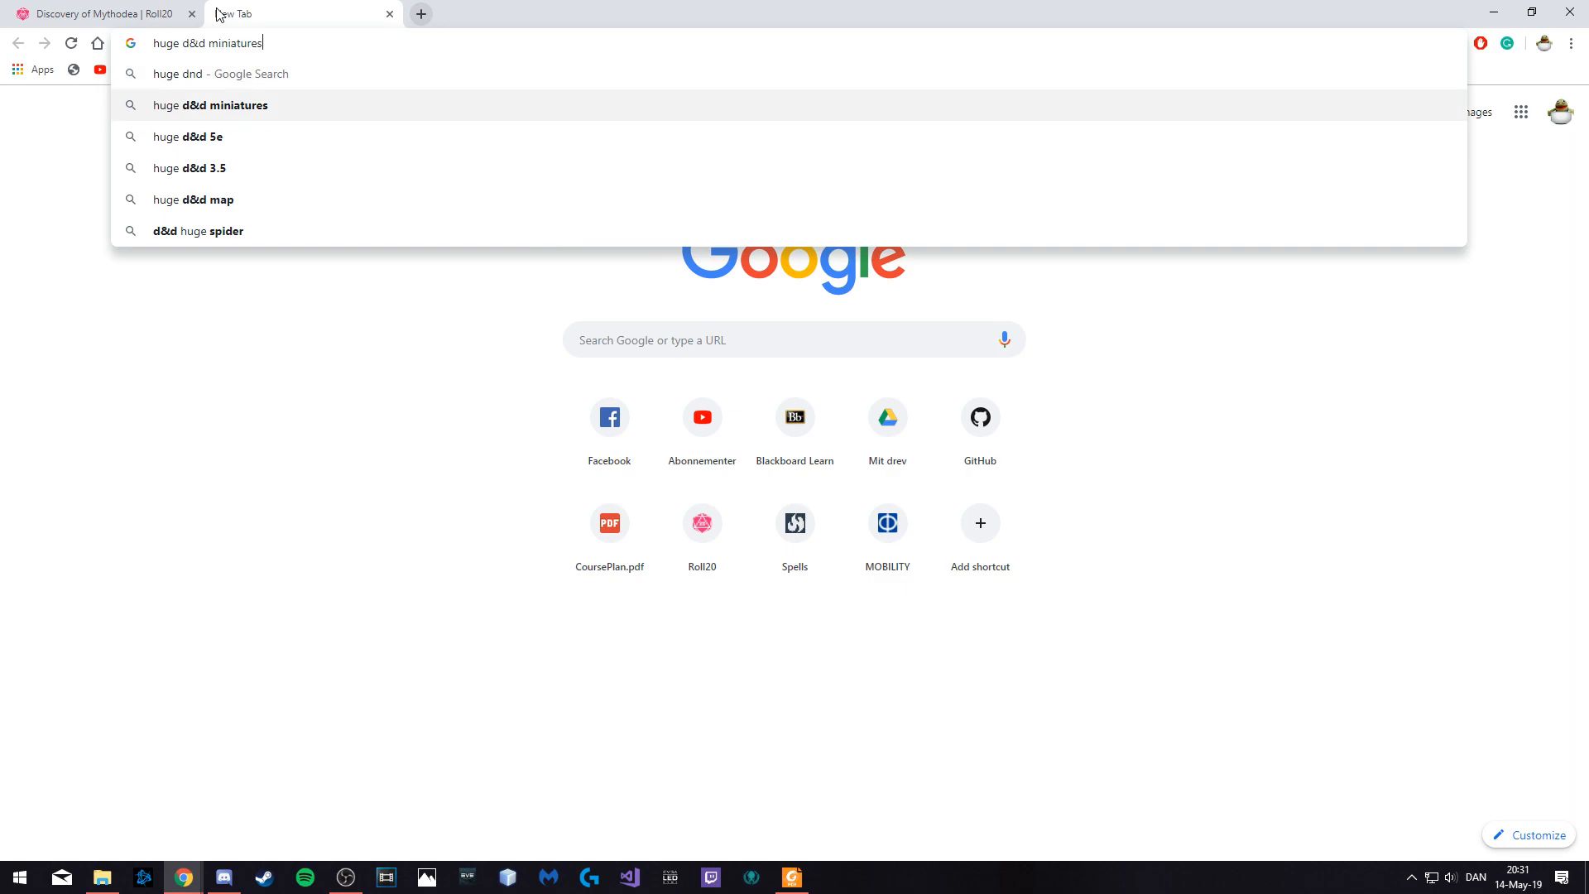
pyautogui.click(190, 136)
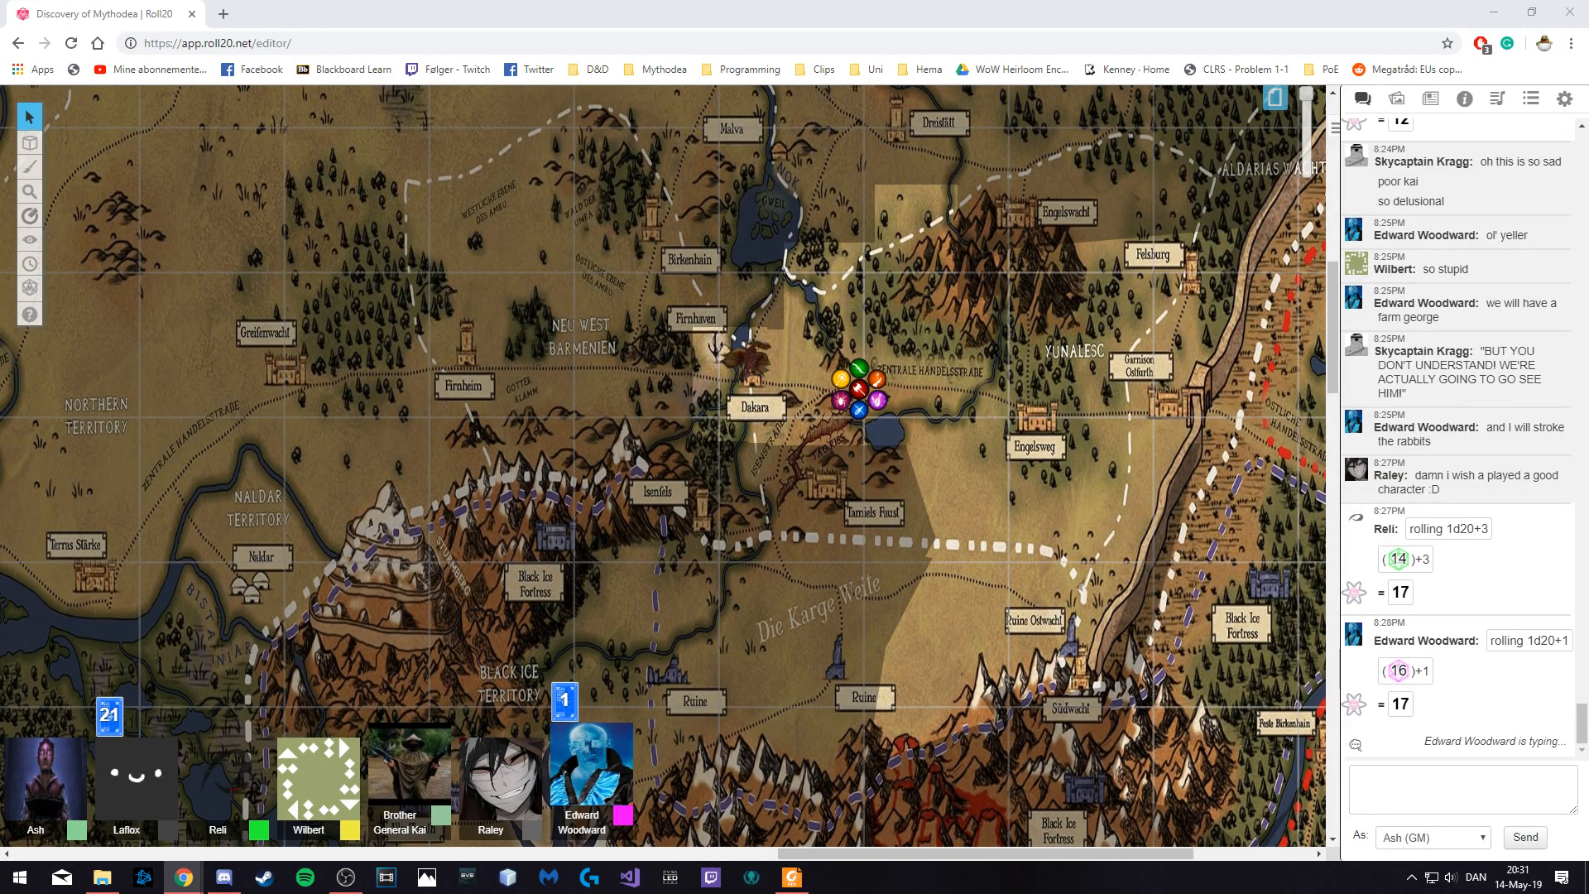
# - Scroll the chat down to Brother General Kai's d20+1 roll totalling 7
pyautogui.scroll(-3)
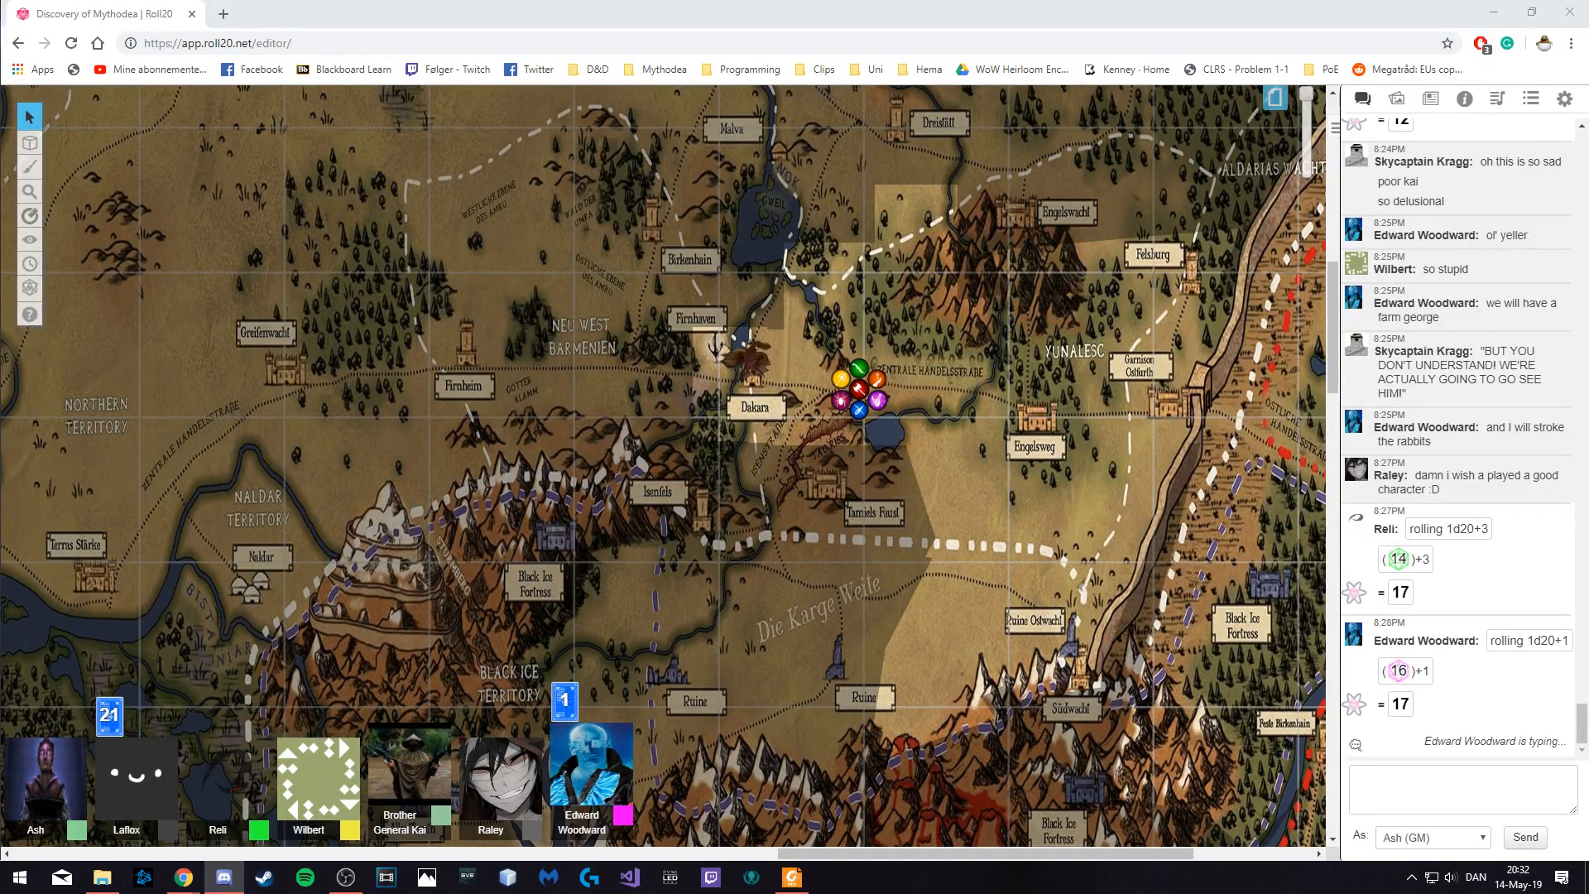
pyautogui.scroll(-3)
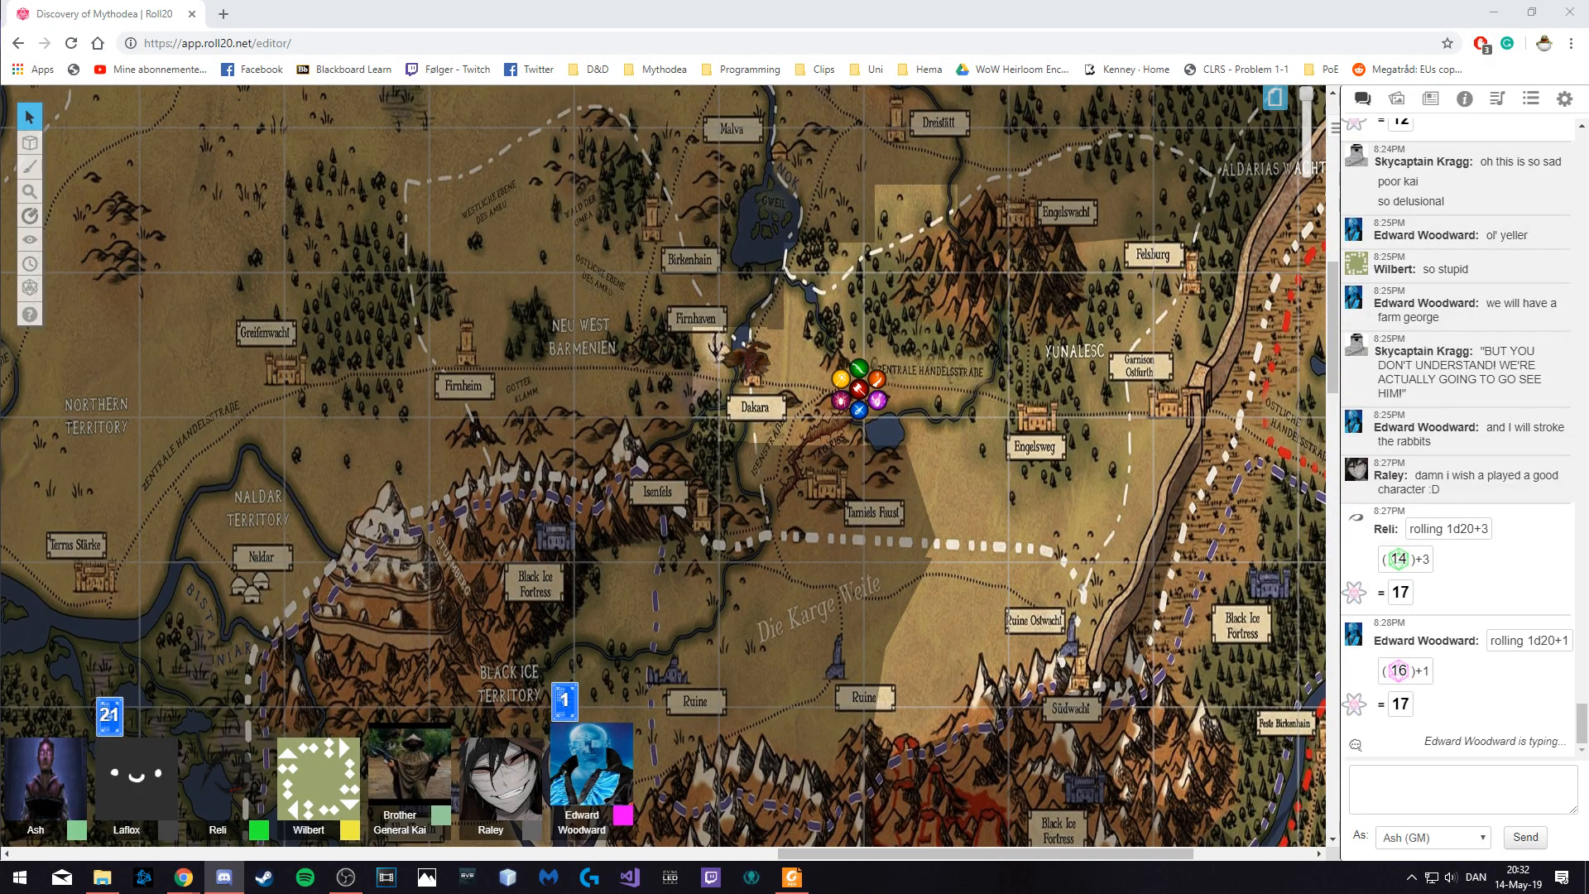
pyautogui.scroll(-3)
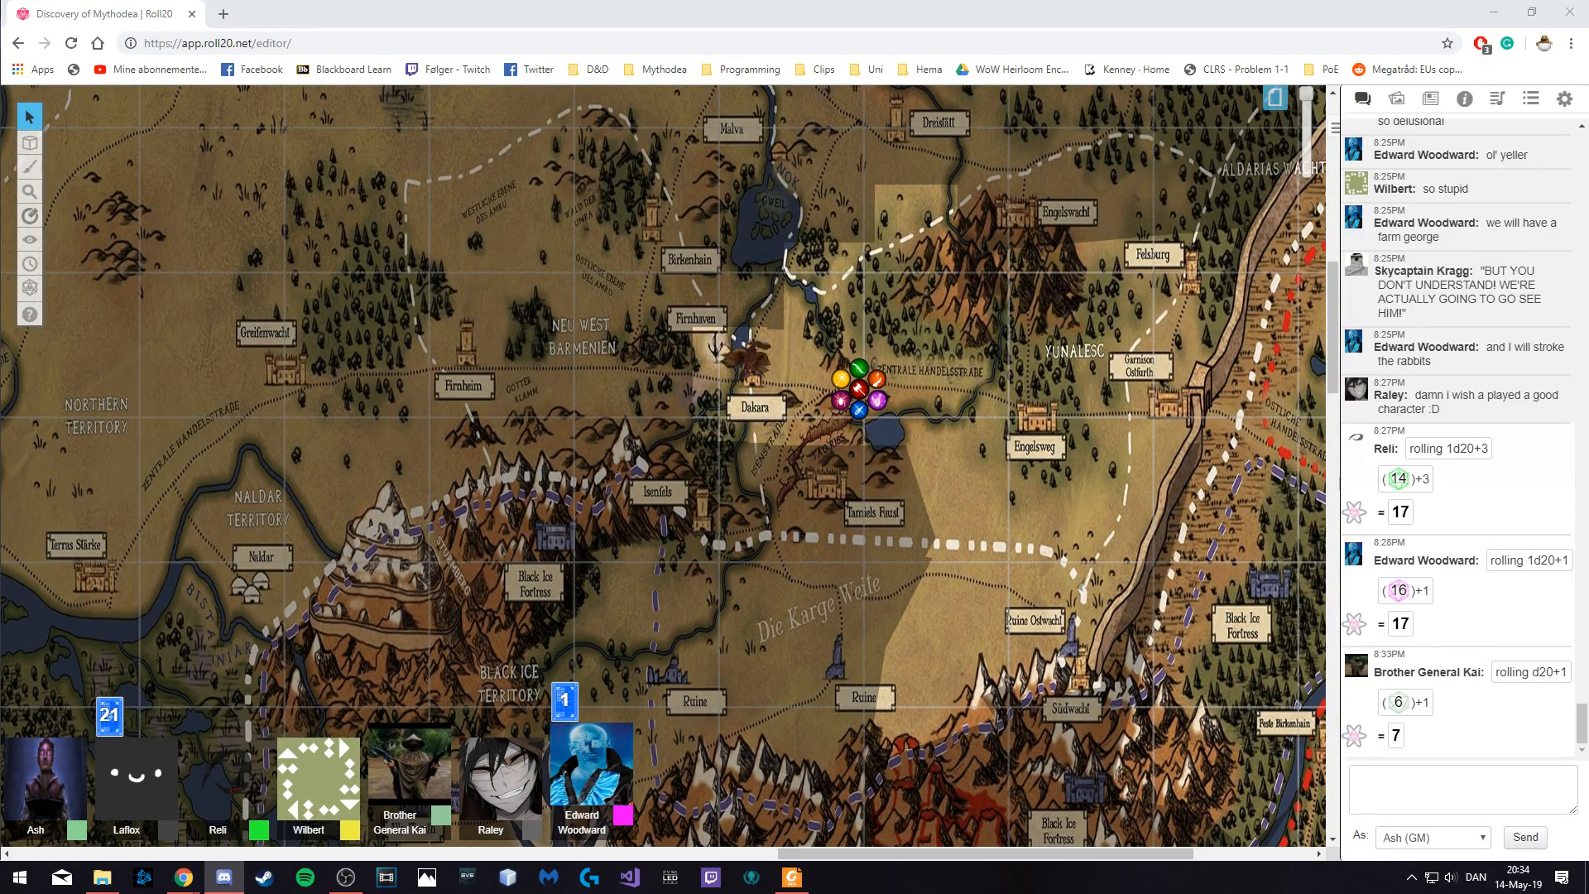
# - Scroll through players' Discord-lag messages down to GM Ash's reply 'same'
pyautogui.scroll(-3)
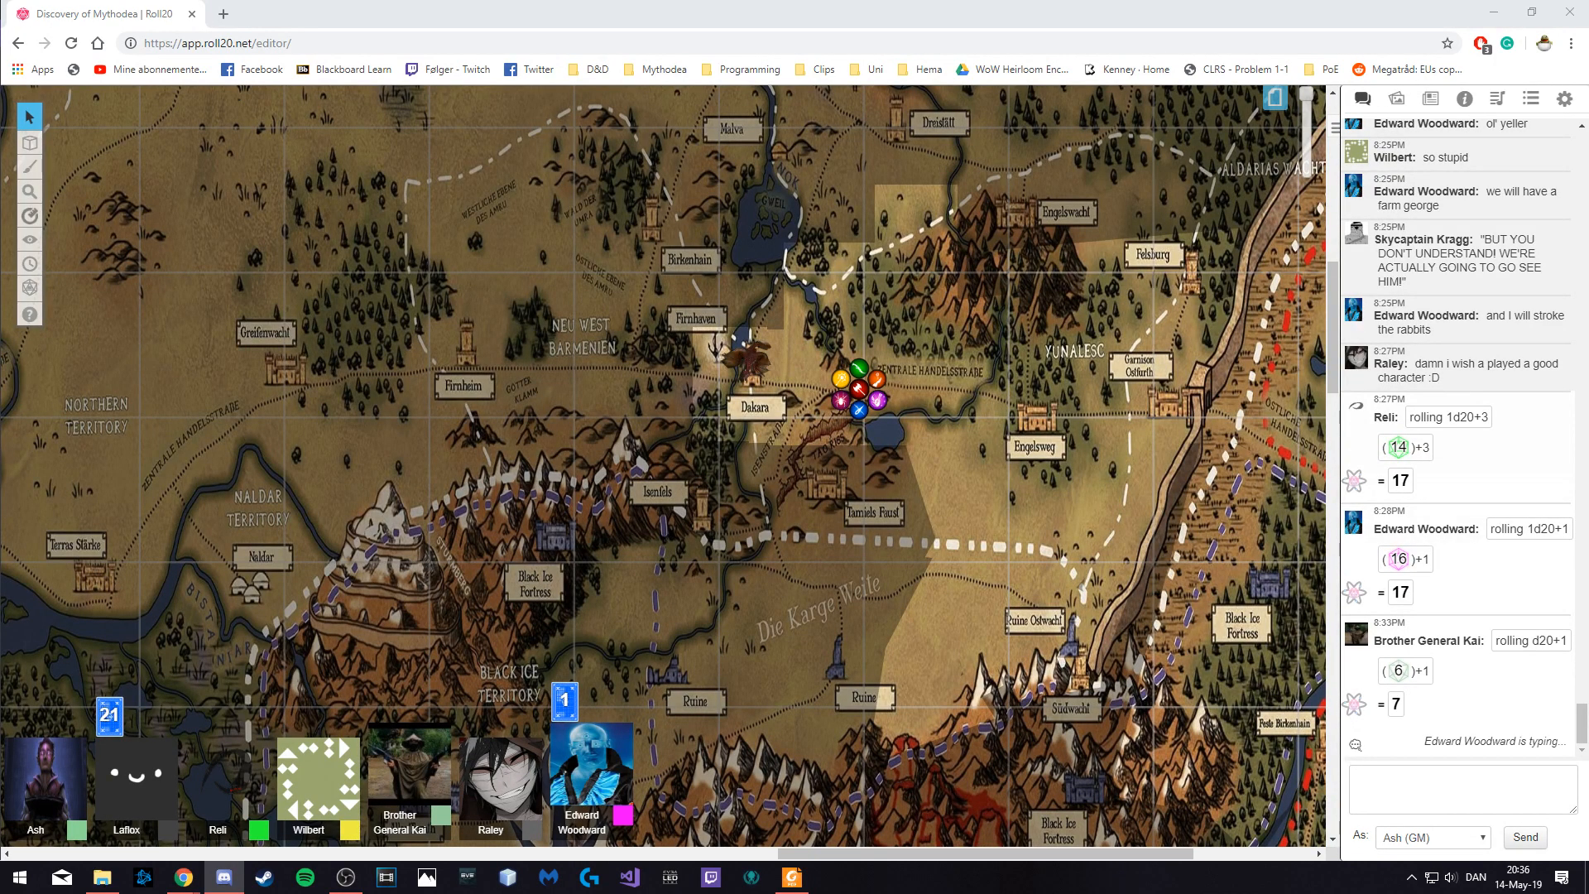
pyautogui.scroll(-3)
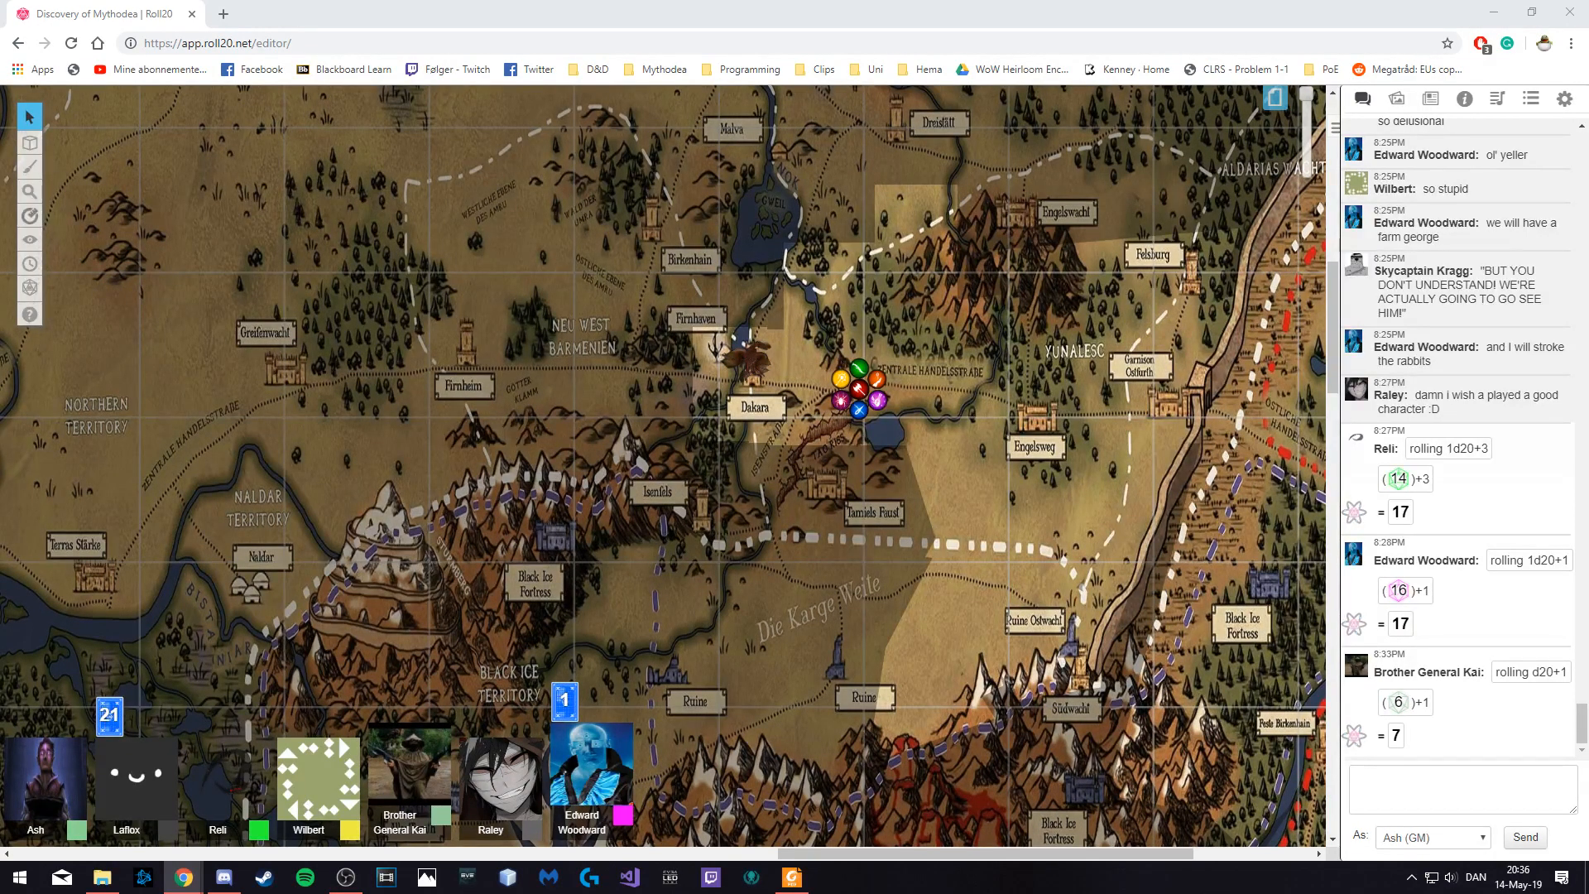
pyautogui.scroll(-3)
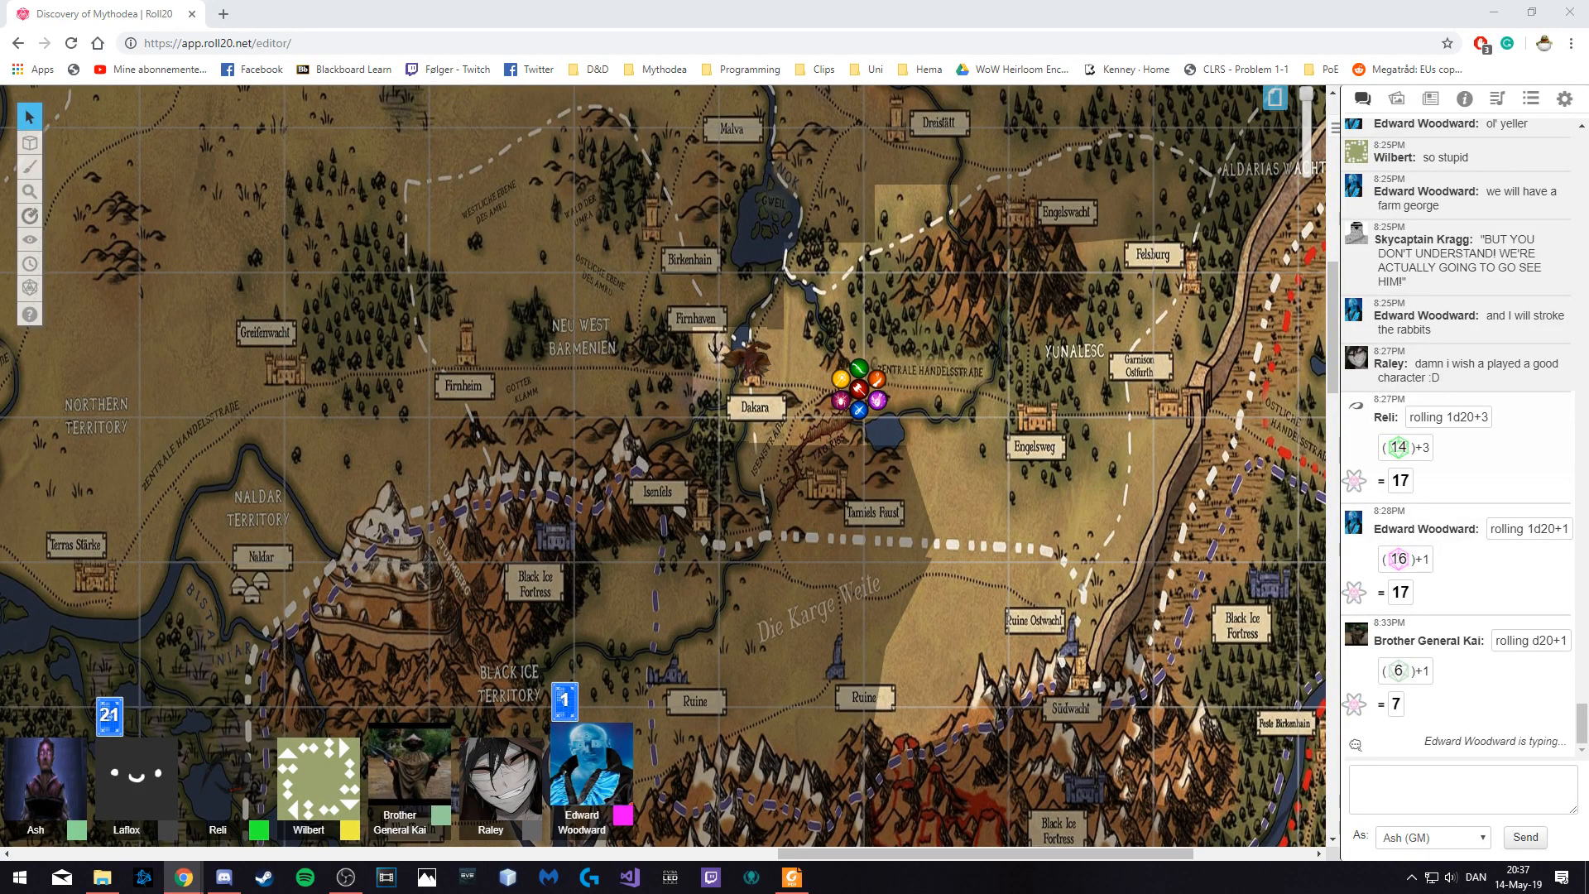
pyautogui.scroll(-3)
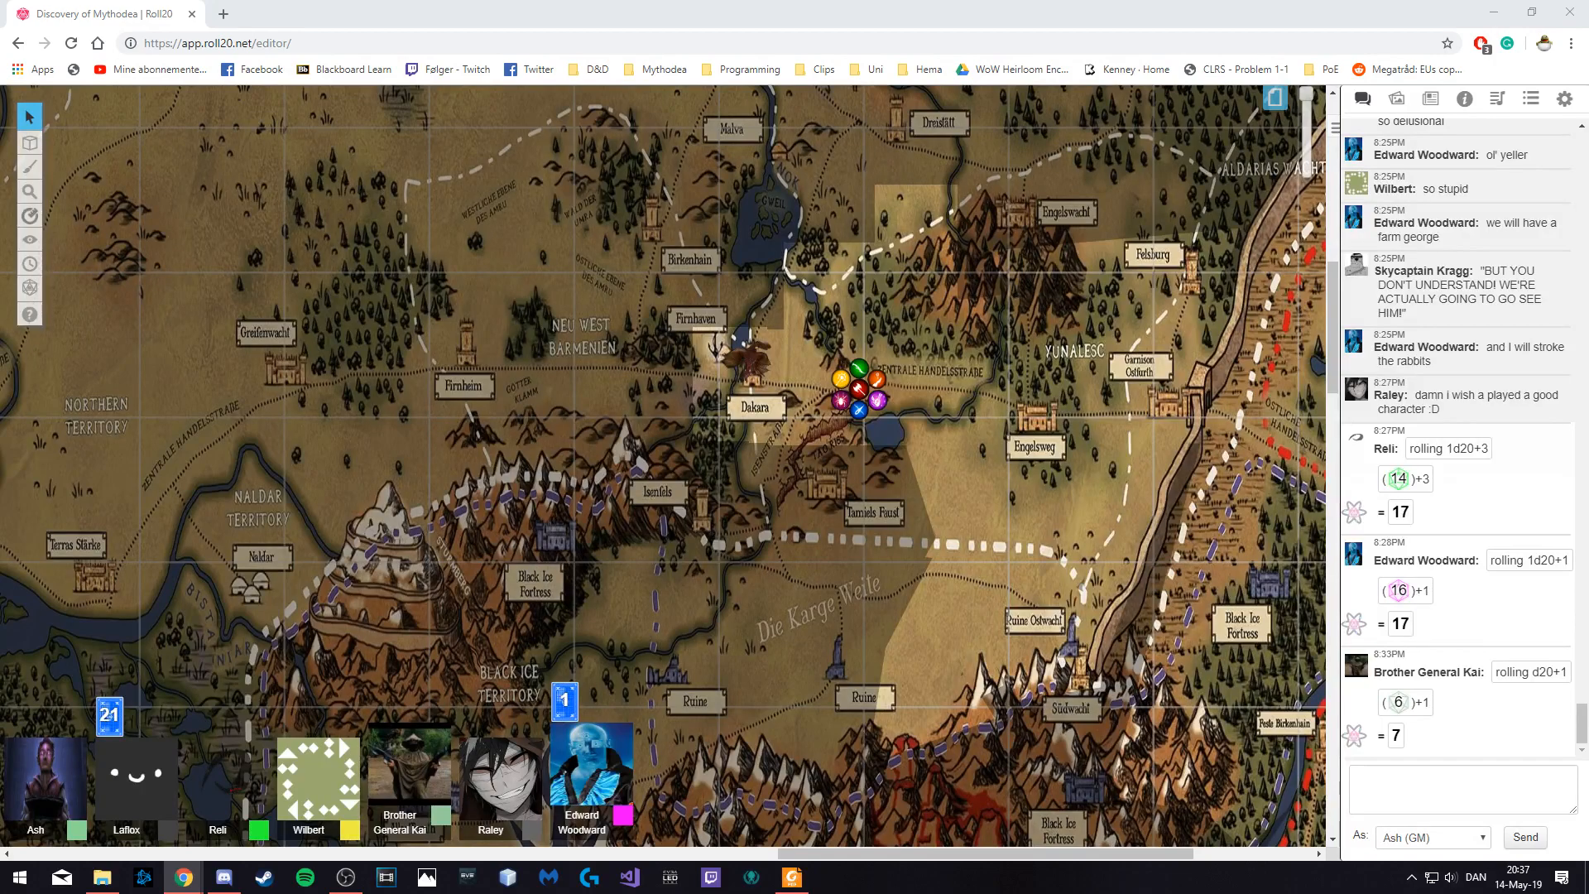
pyautogui.moveTo(723, 452)
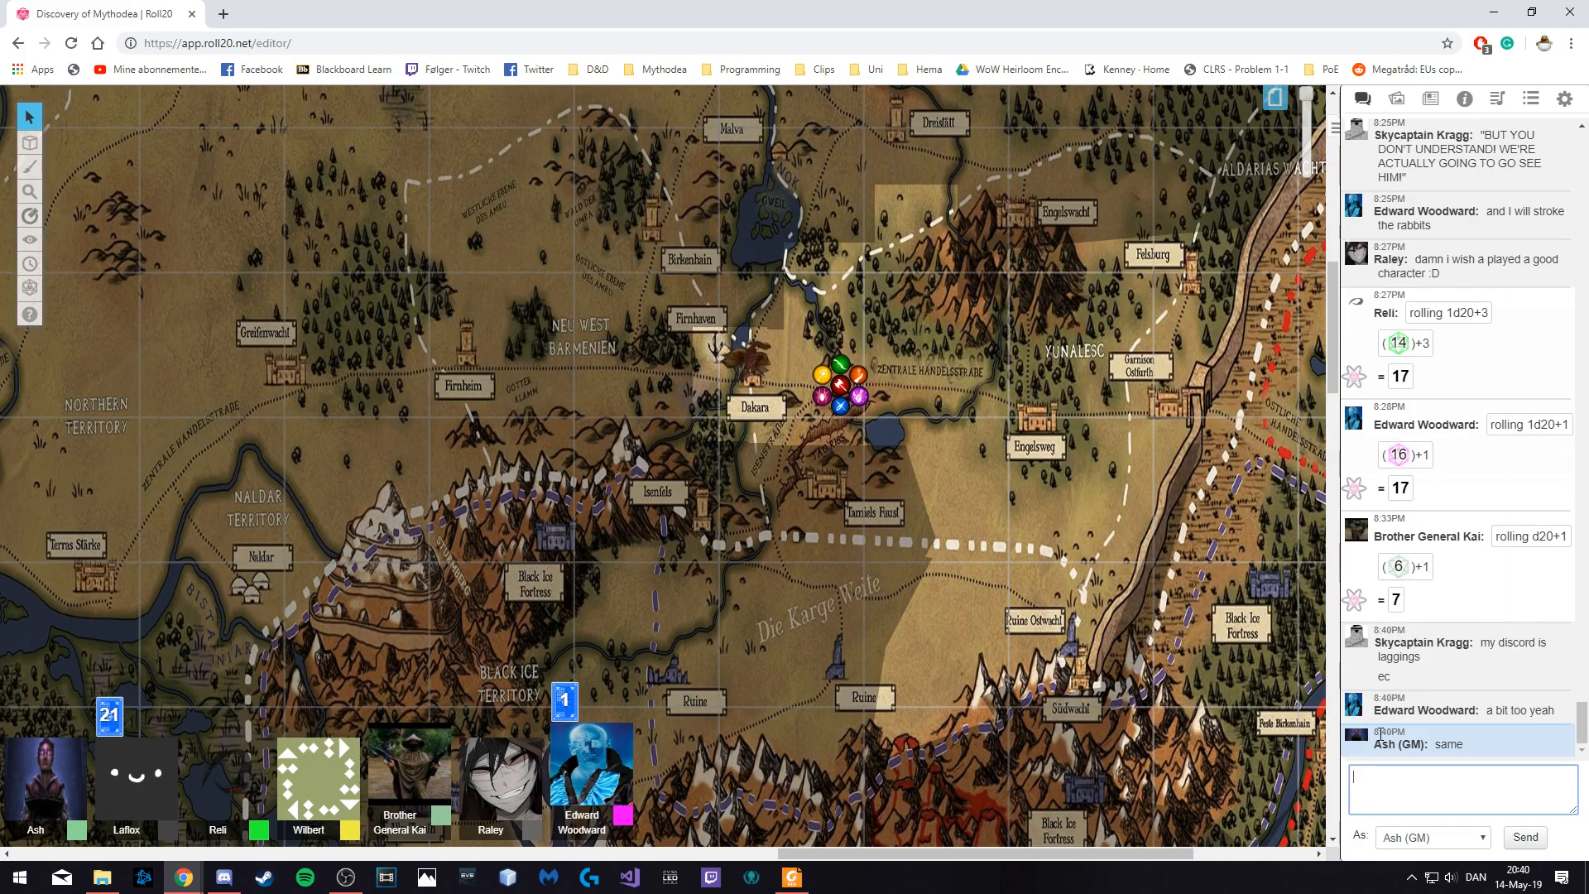
pyautogui.scroll(-3)
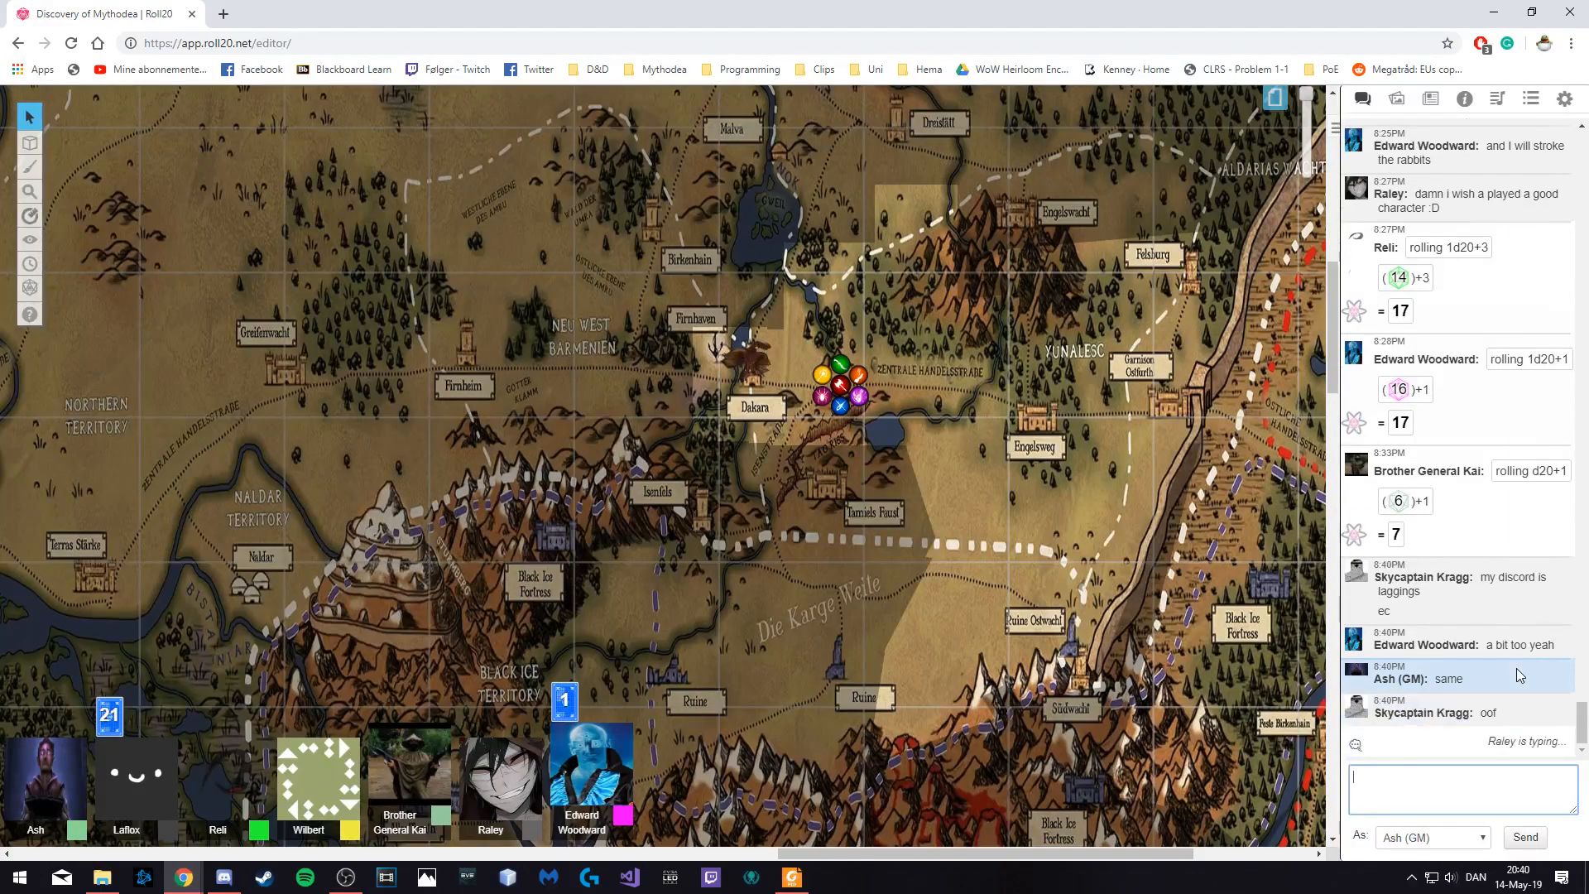
pyautogui.scroll(-3)
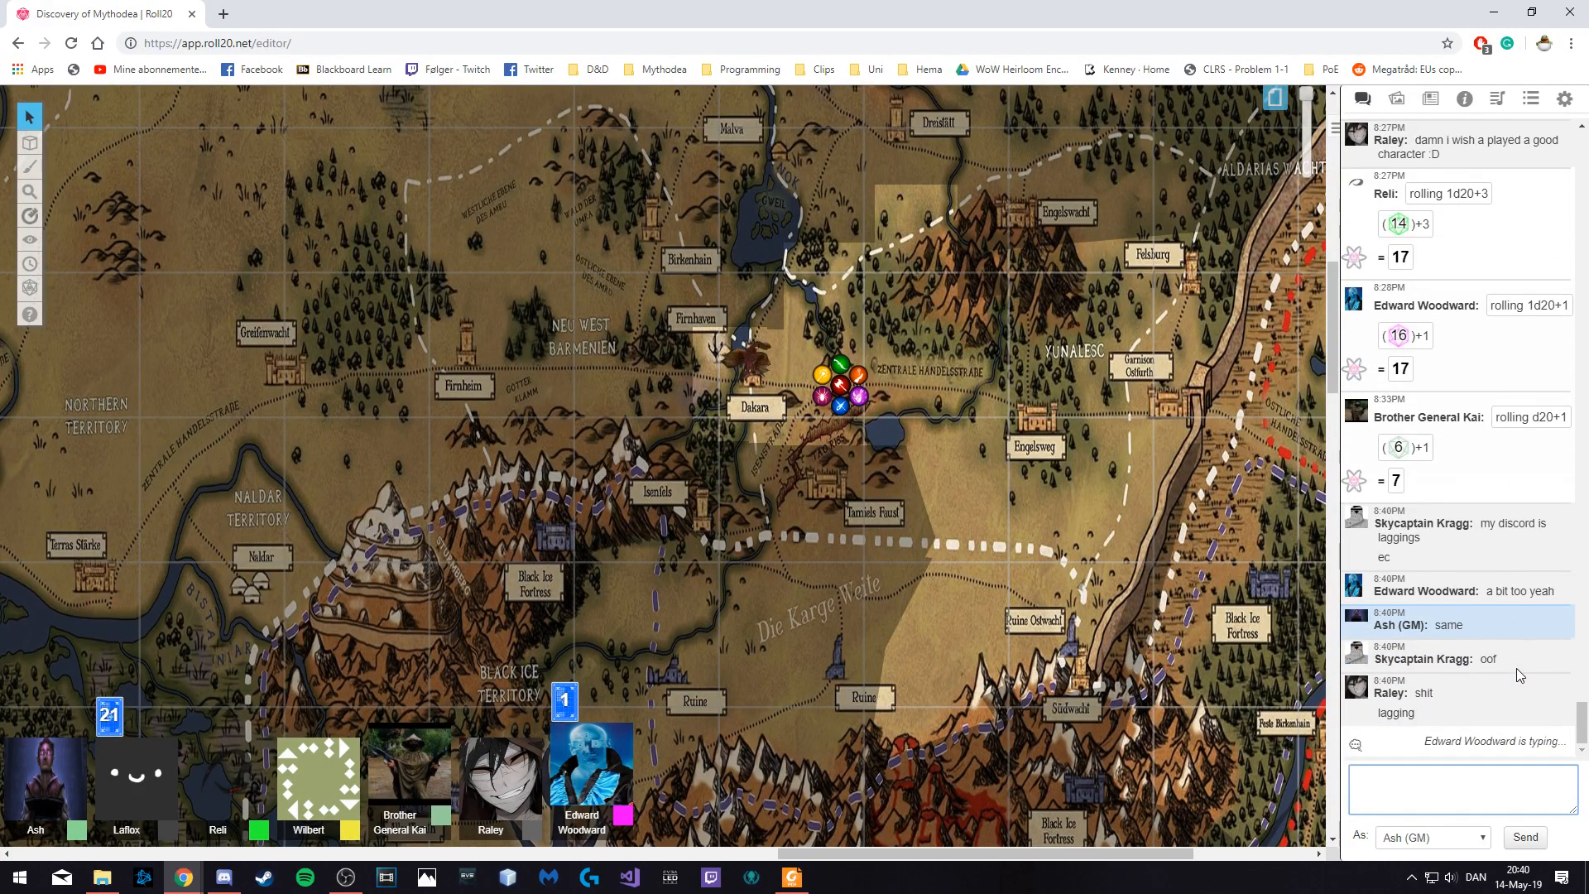